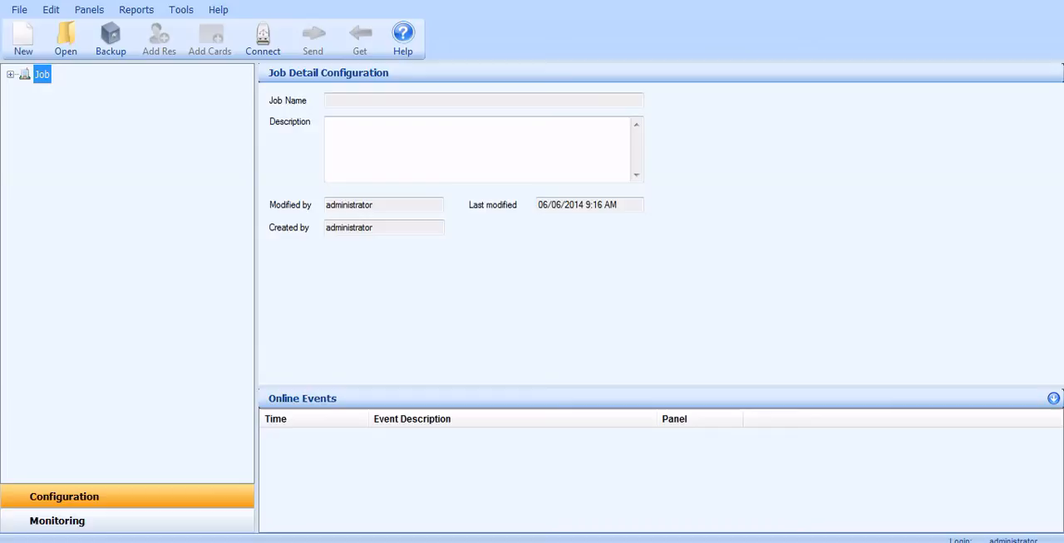
{"action": "mouse_move", "coordinate": [3, 158]}
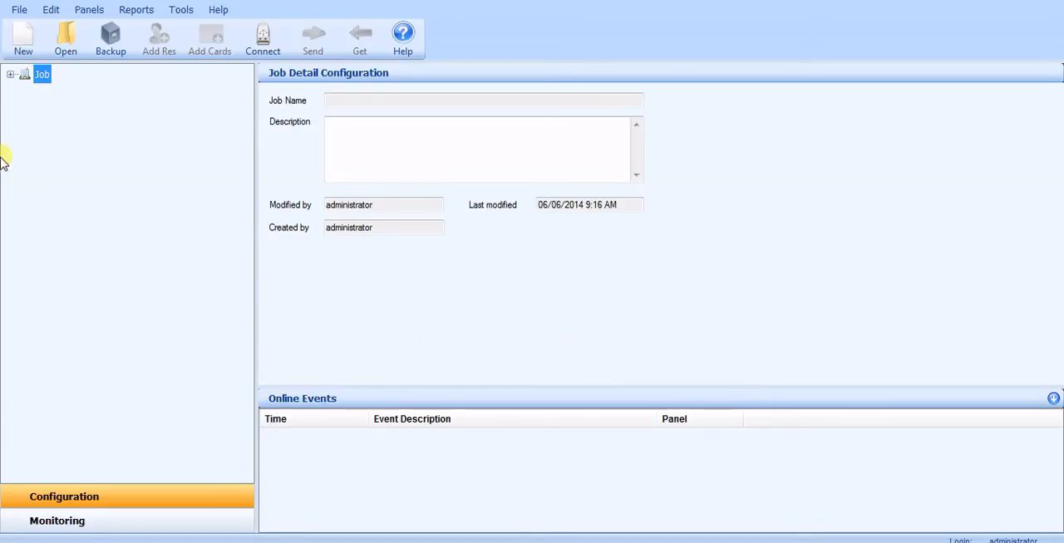
Expand the Job node and select it to list Network, Residents, Cards, Holidays, Schedules and Access Levels.
{"action": "left_click", "coordinate": [10, 73]}
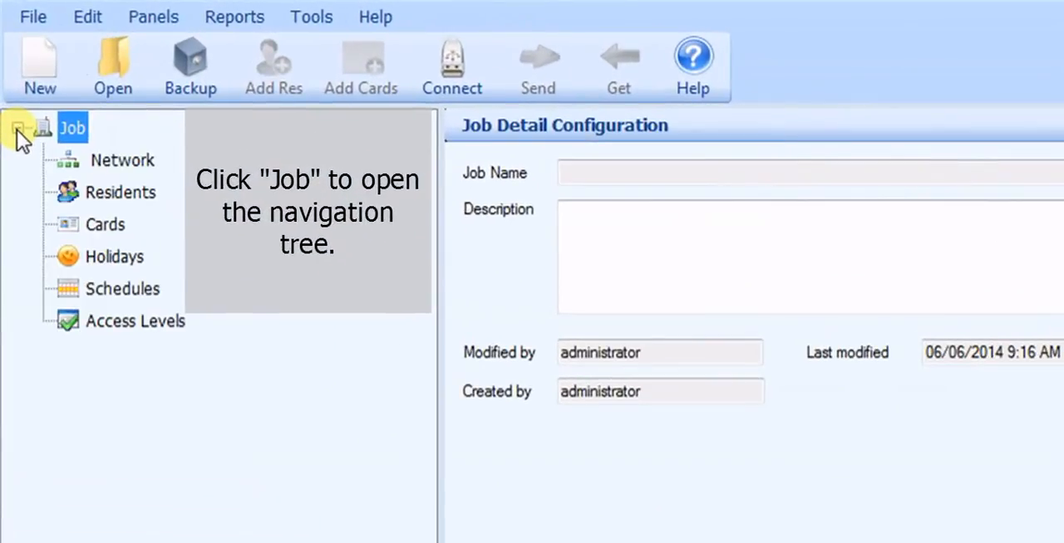
{"action": "left_click", "coordinate": [73, 126]}
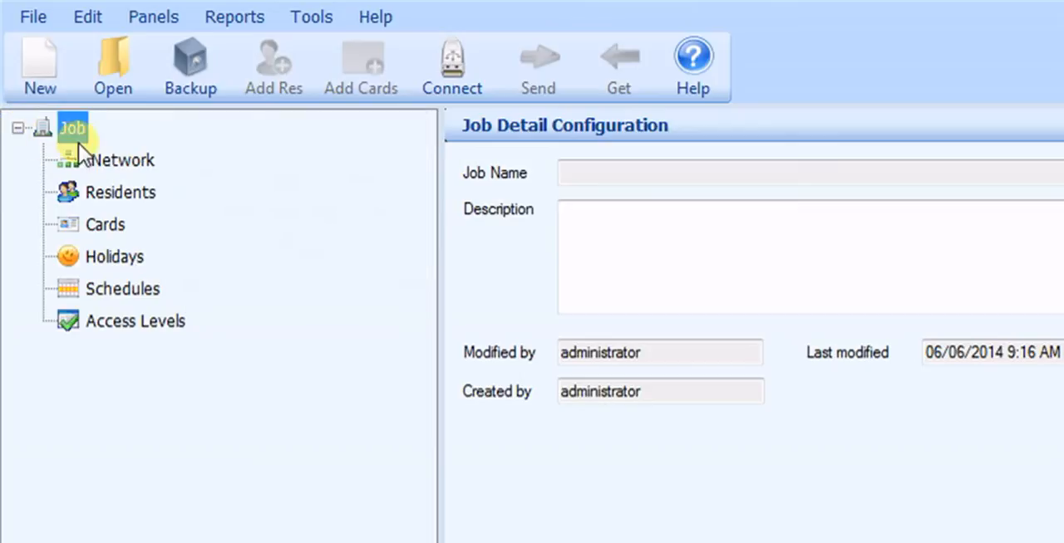
Add a TX3-120/200-4 (4x20 LCD) panel named Panel1 (Lobby) under Network via Add Panel.
{"action": "right_click", "coordinate": [116, 160]}
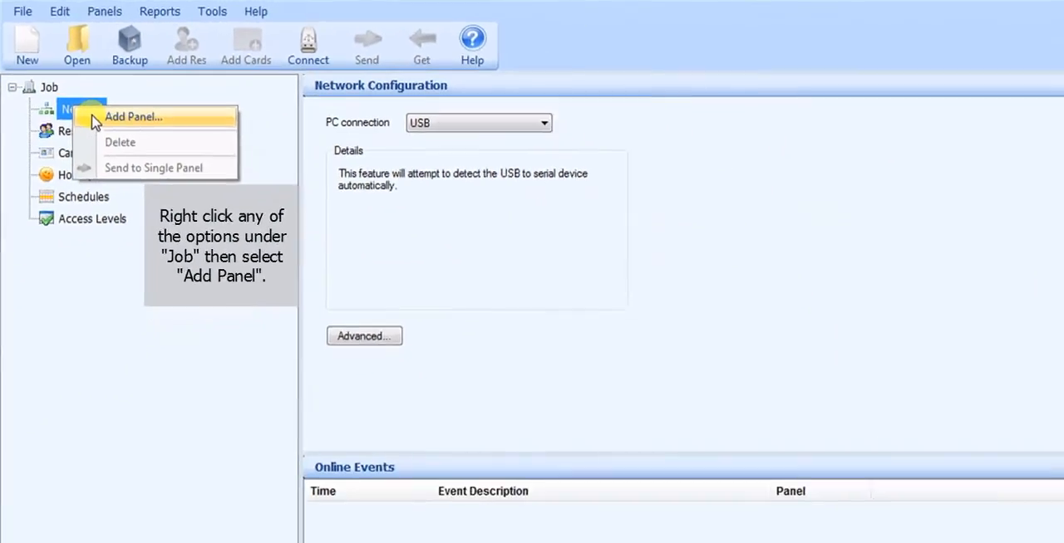
{"action": "left_click", "coordinate": [133, 117]}
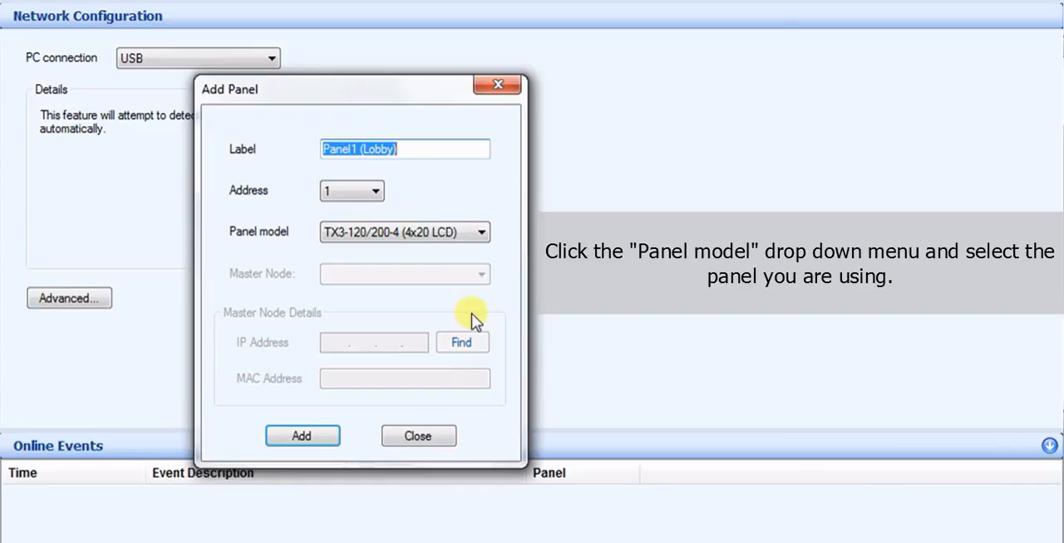
{"action": "left_click", "coordinate": [480, 233]}
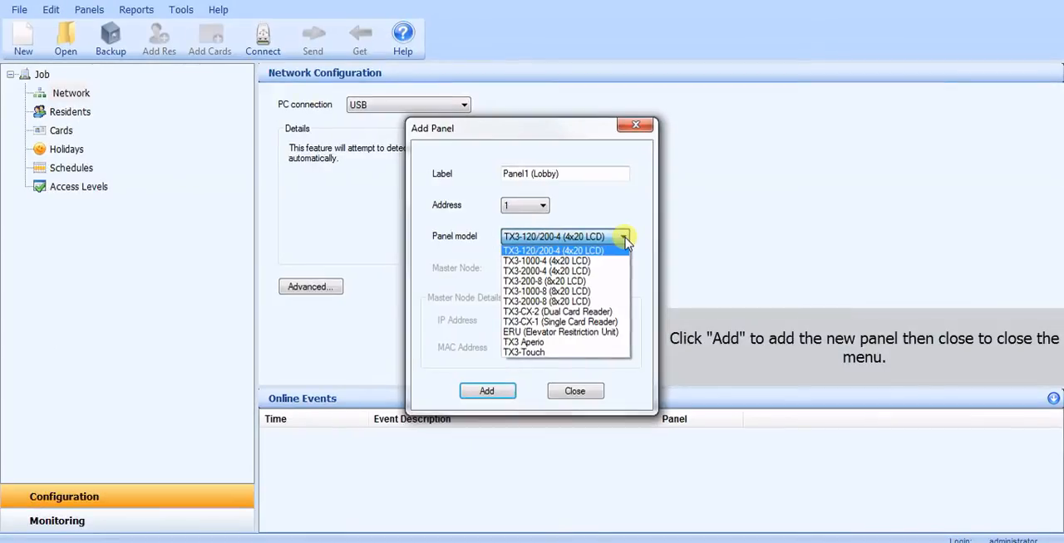
{"action": "left_click", "coordinate": [552, 249]}
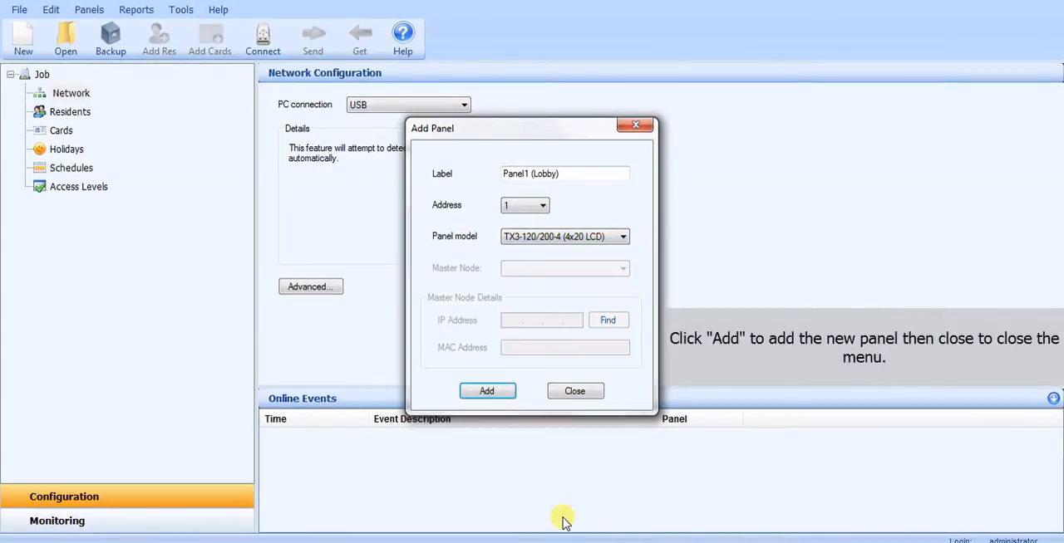
{"action": "left_click", "coordinate": [485, 392]}
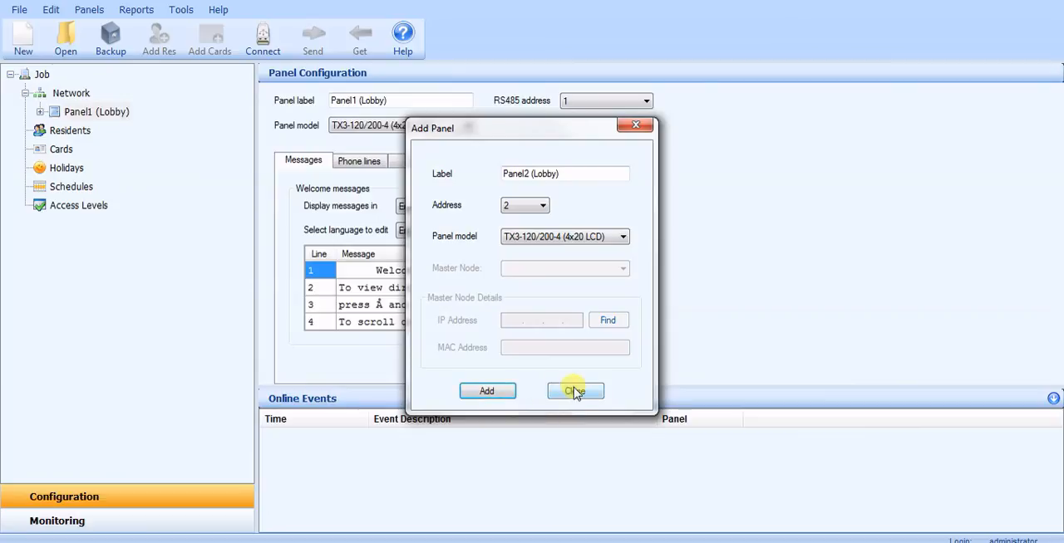
{"action": "left_click", "coordinate": [575, 392]}
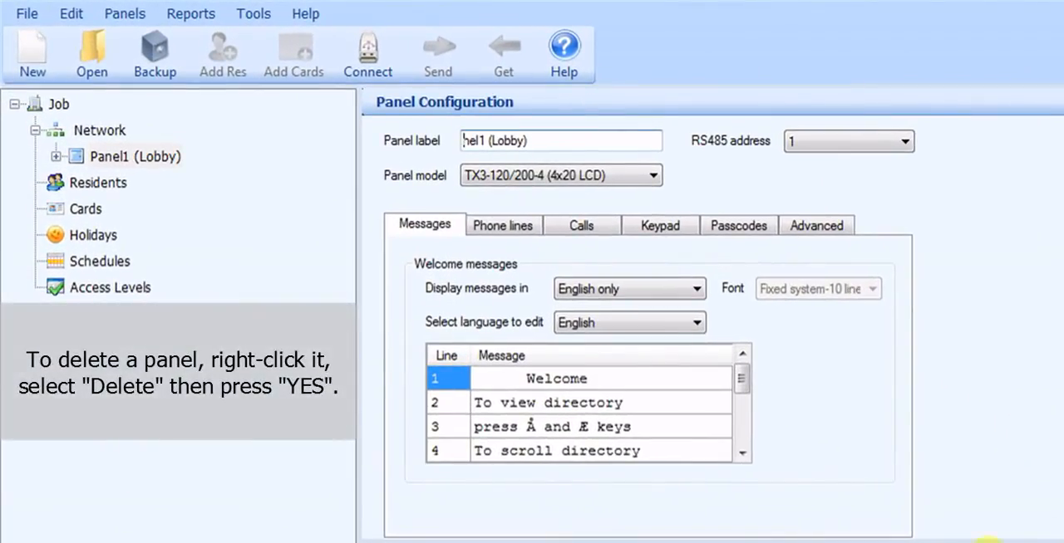
{"action": "mouse_move", "coordinate": [158, 163]}
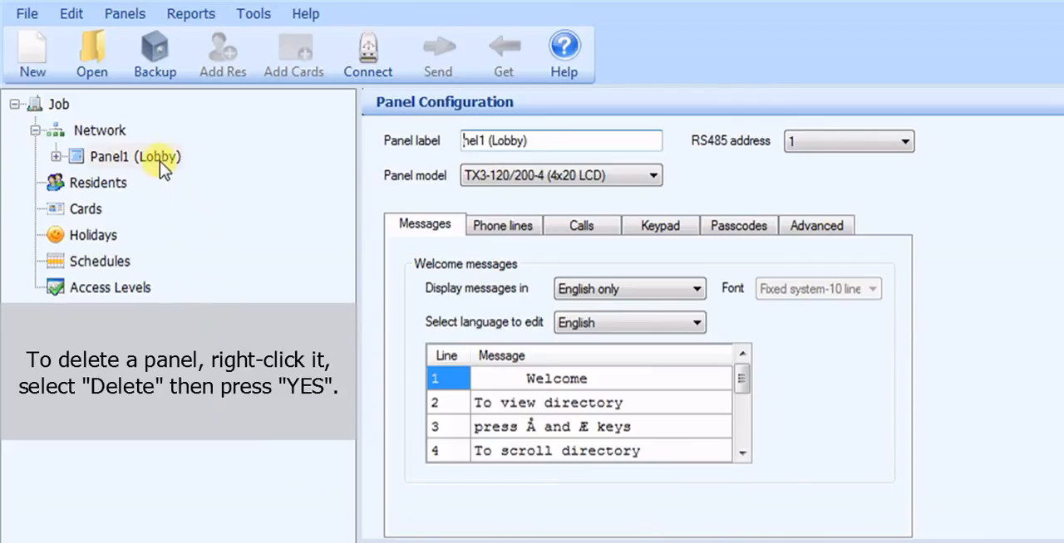
Bring up Panel1 (Lobby)'s right-click options showing the Delete choice.
{"action": "right_click", "coordinate": [137, 156]}
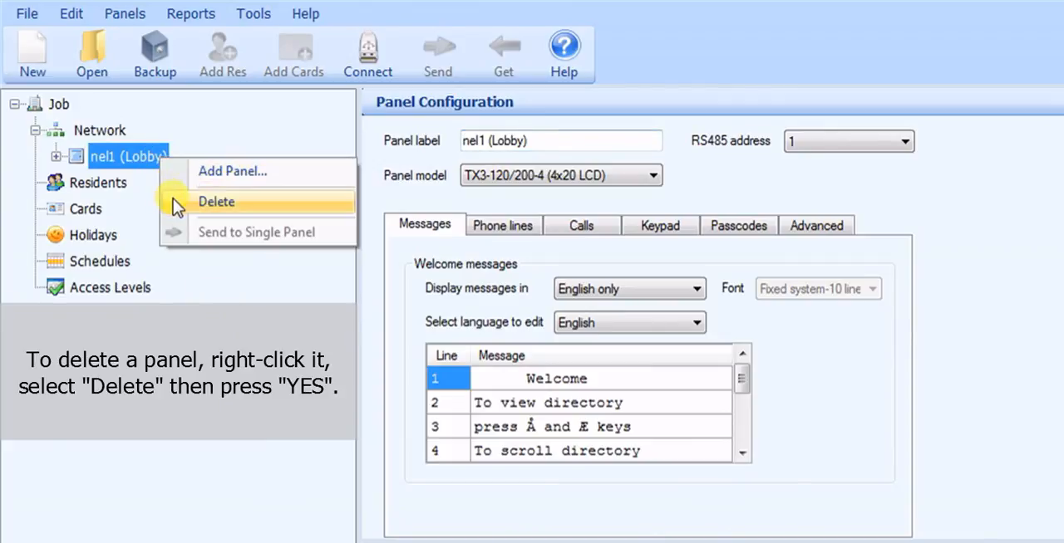